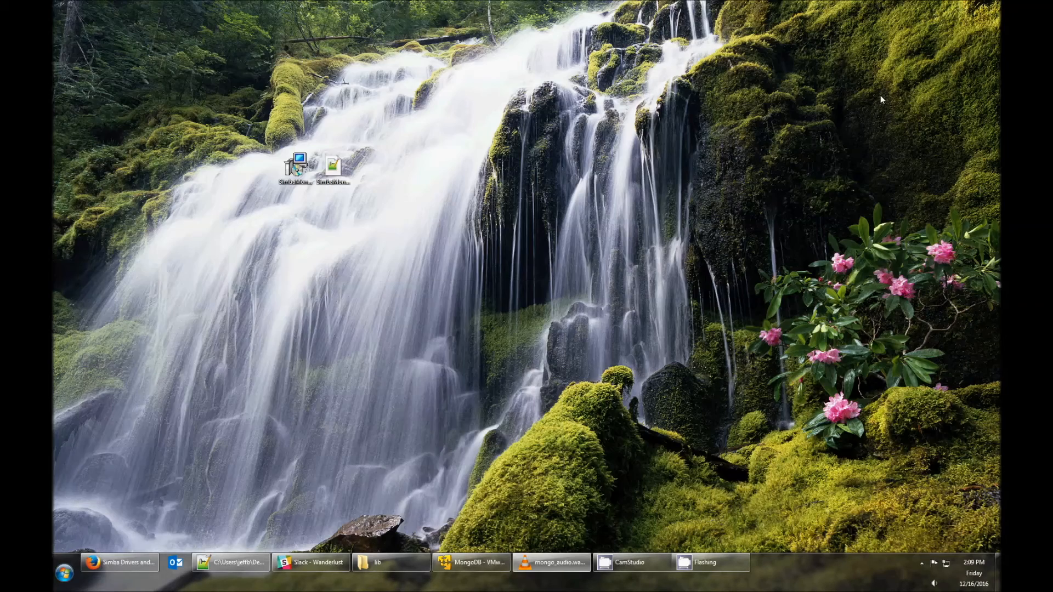
# Run the 64-bit driver installer, accept the license, install to the default folder and finish
pyautogui.doubleClick(295, 166)
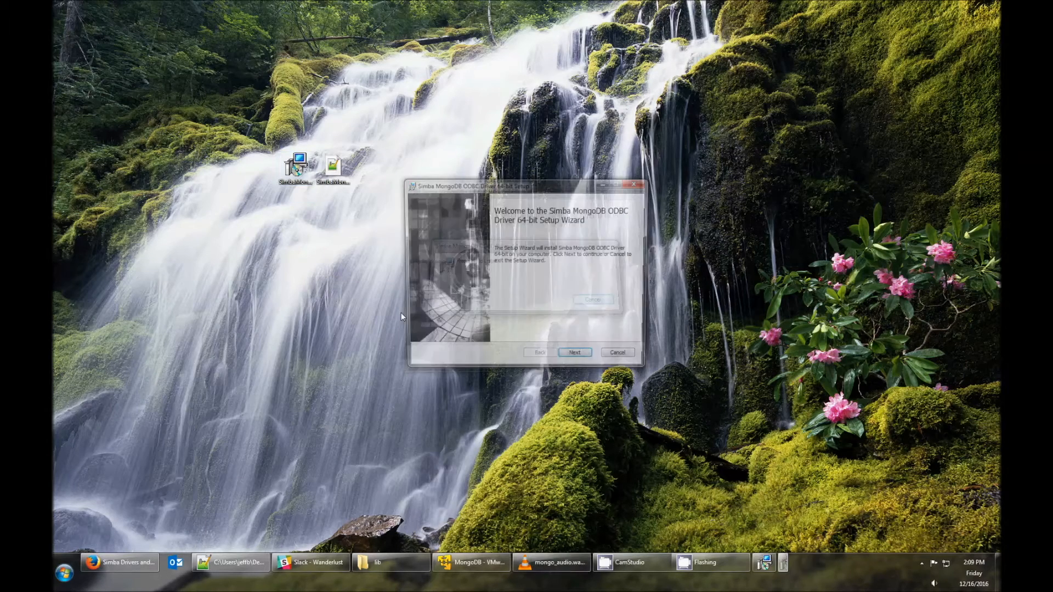
pyautogui.click(574, 352)
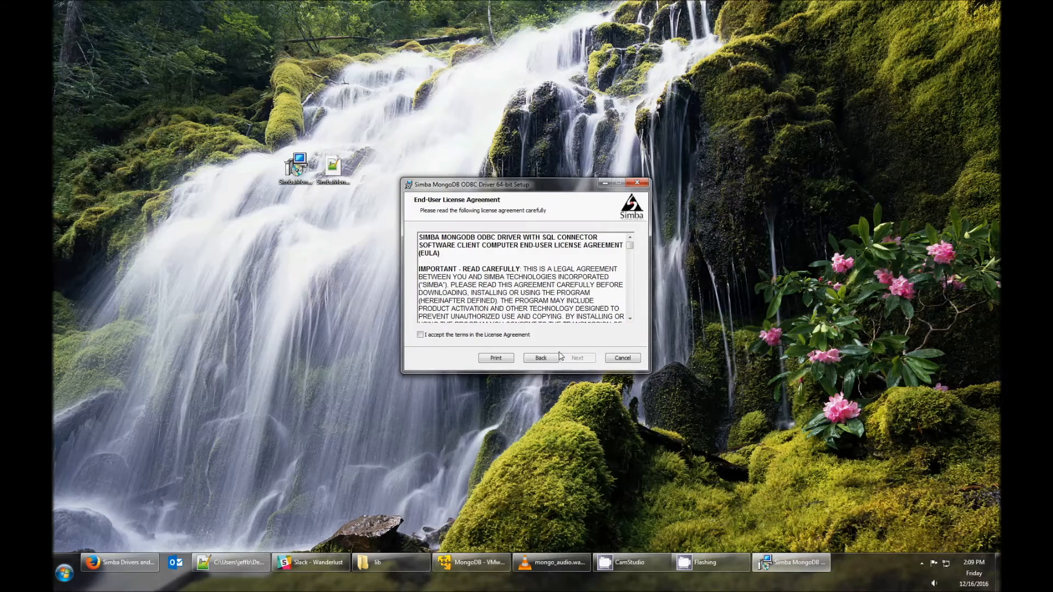
pyautogui.click(420, 336)
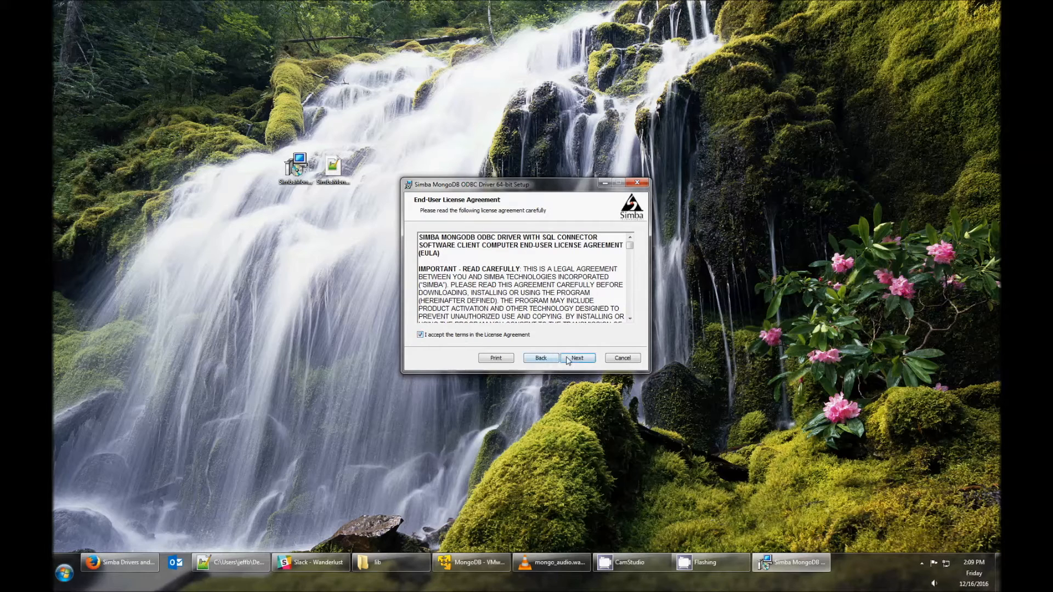
pyautogui.click(577, 358)
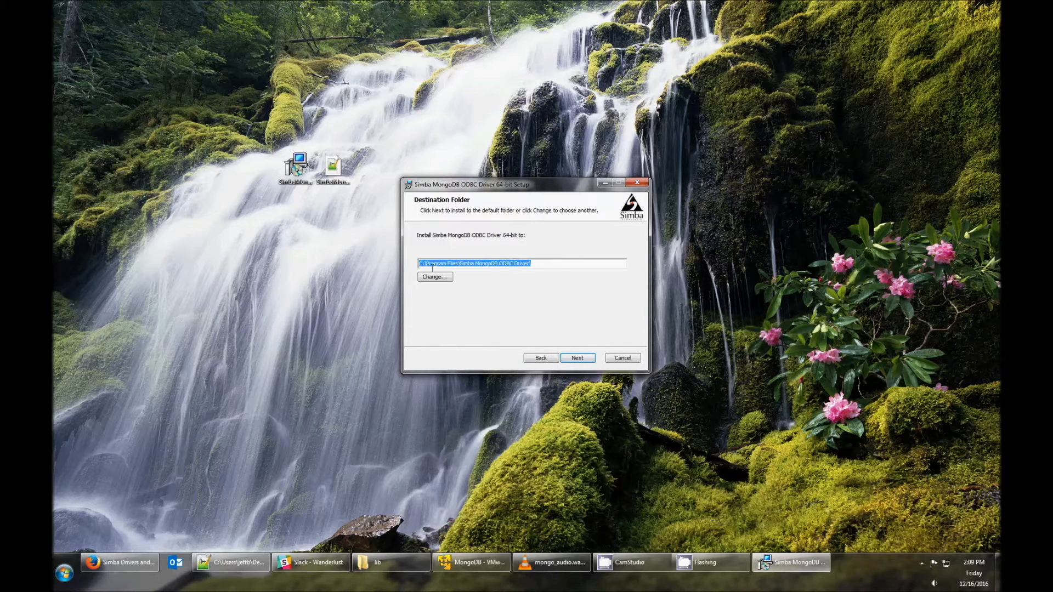
pyautogui.click(577, 358)
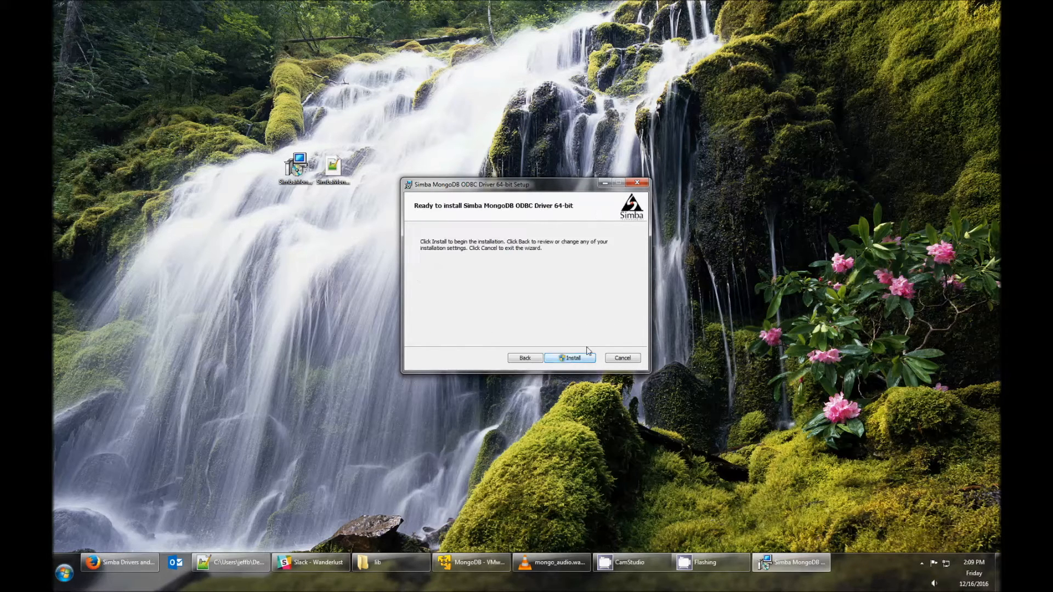
pyautogui.click(569, 357)
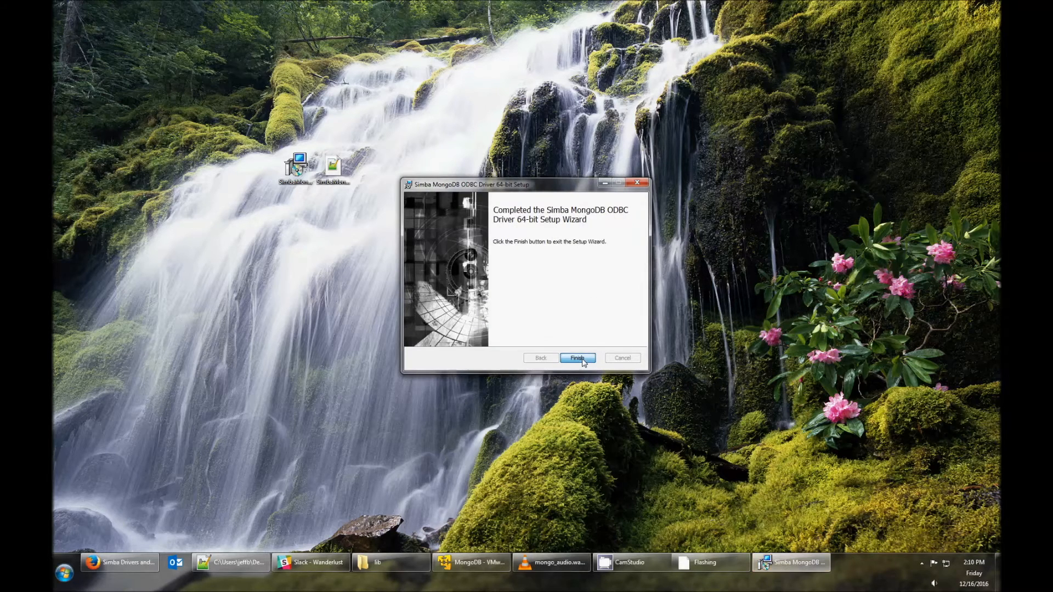
pyautogui.click(576, 357)
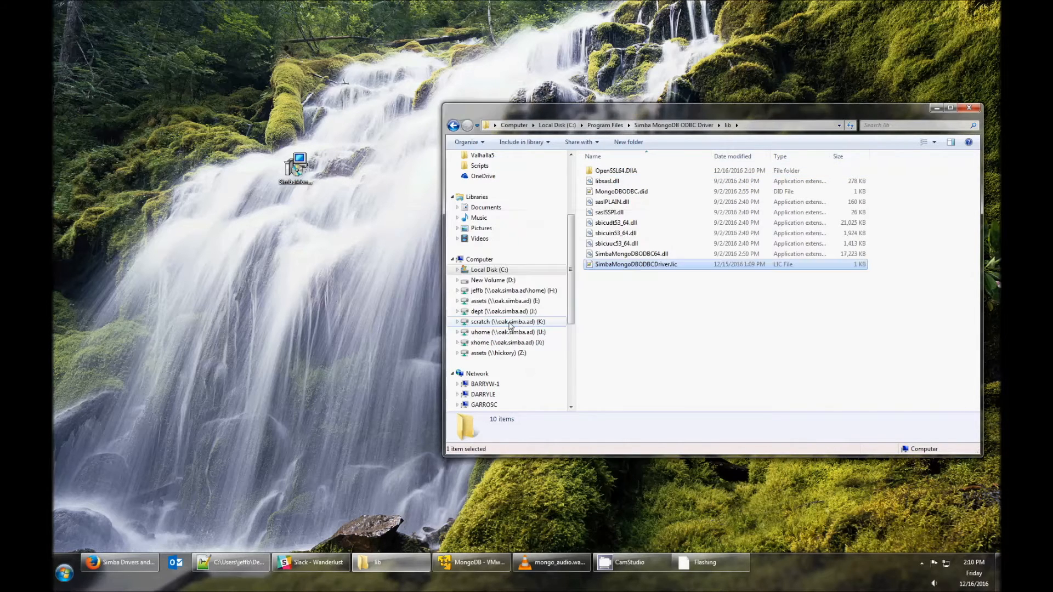
# Select SimbaMongoDBODBCDriver.lic in the driver's lib folder to confirm it is in place
pyautogui.click(636, 264)
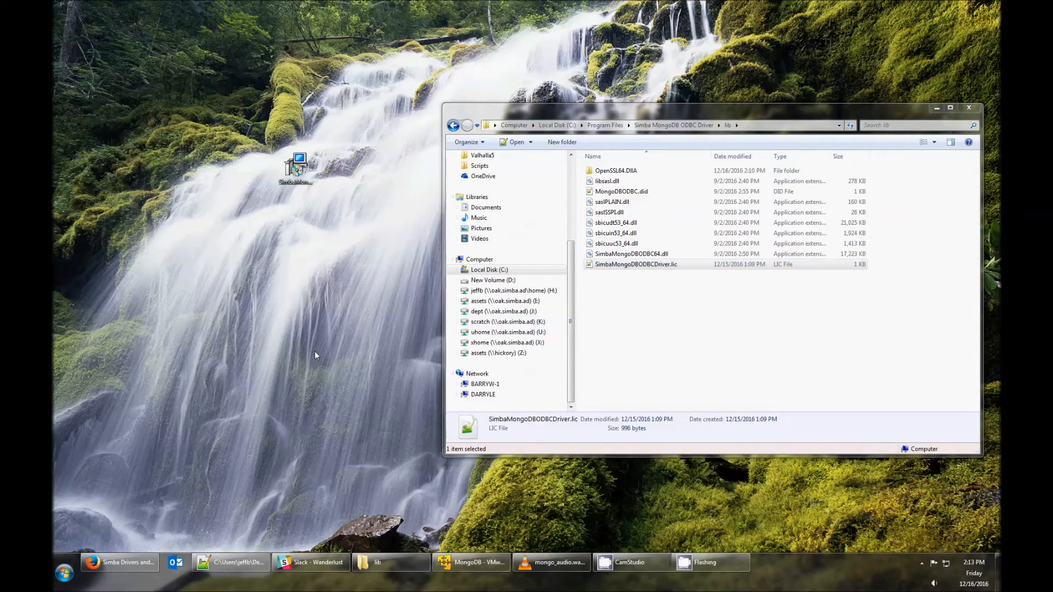
# Search Start for 'odbc', open the 64-bit ODBC Administrator and show the System DSN list
pyautogui.click(63, 574)
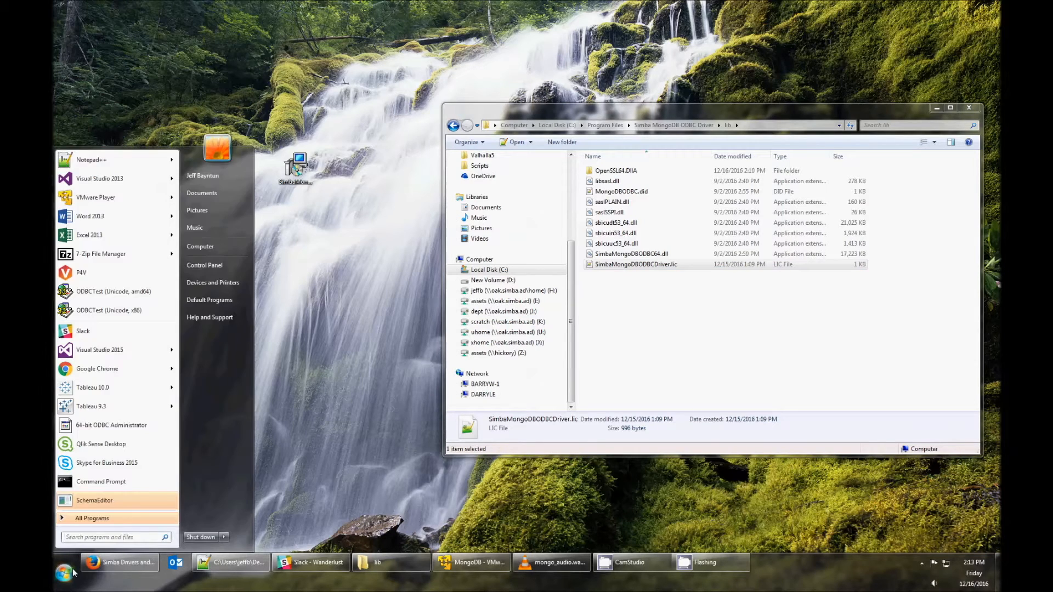
pyautogui.write('odbc')
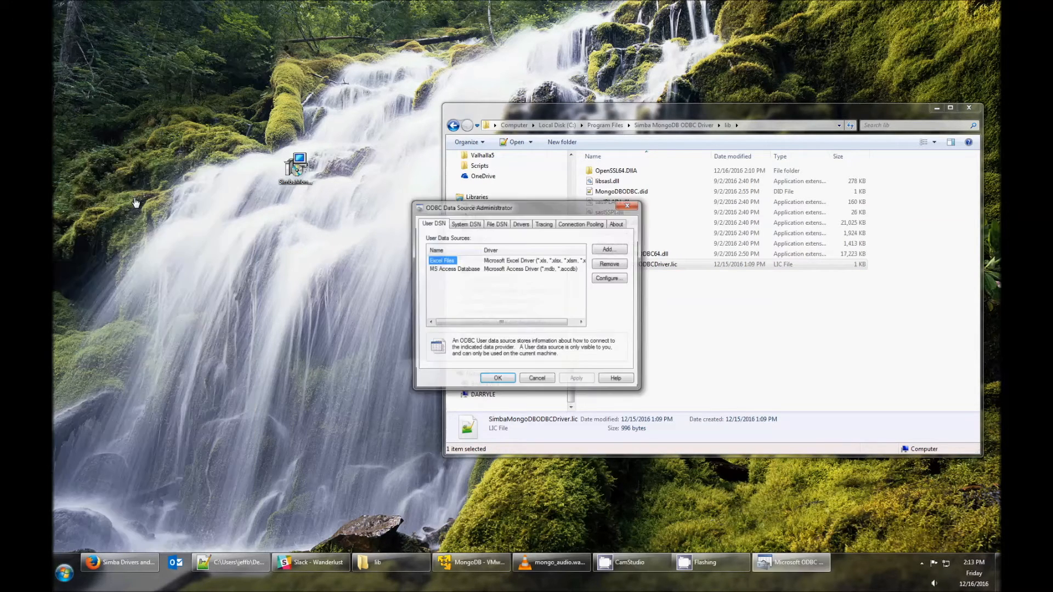
pyautogui.click(465, 224)
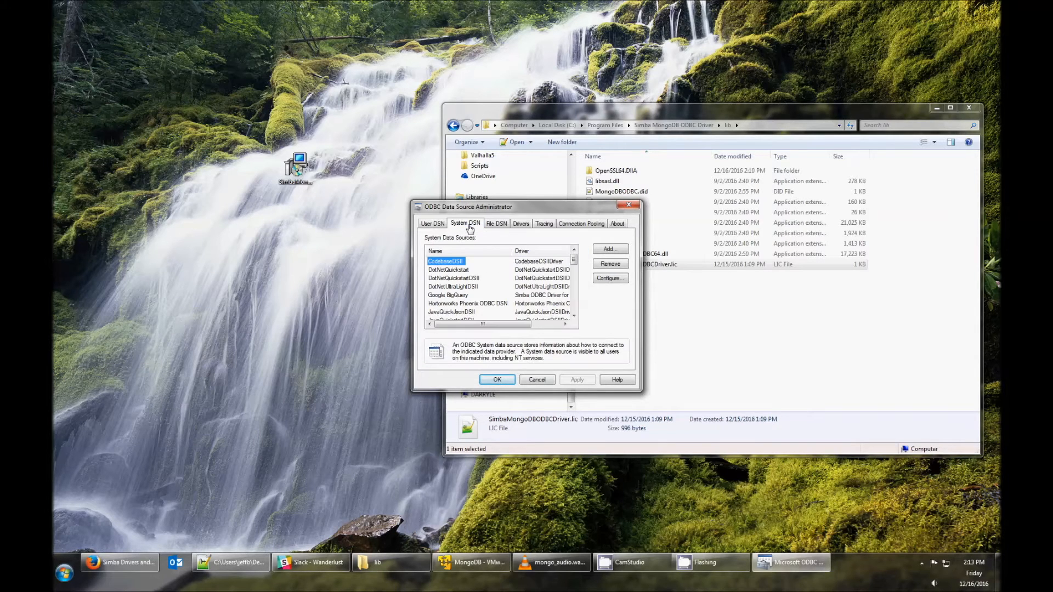
pyautogui.scroll(-3)
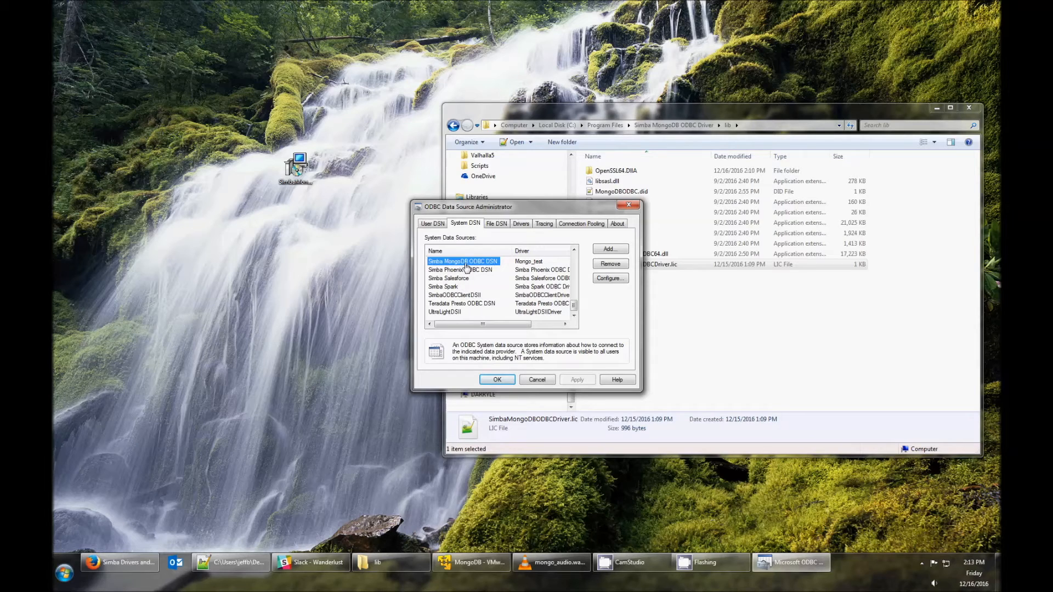
# Configure the Simba MongoDB ODBC DSN with server 192.168.204.57, port 27017, database test
pyautogui.click(609, 278)
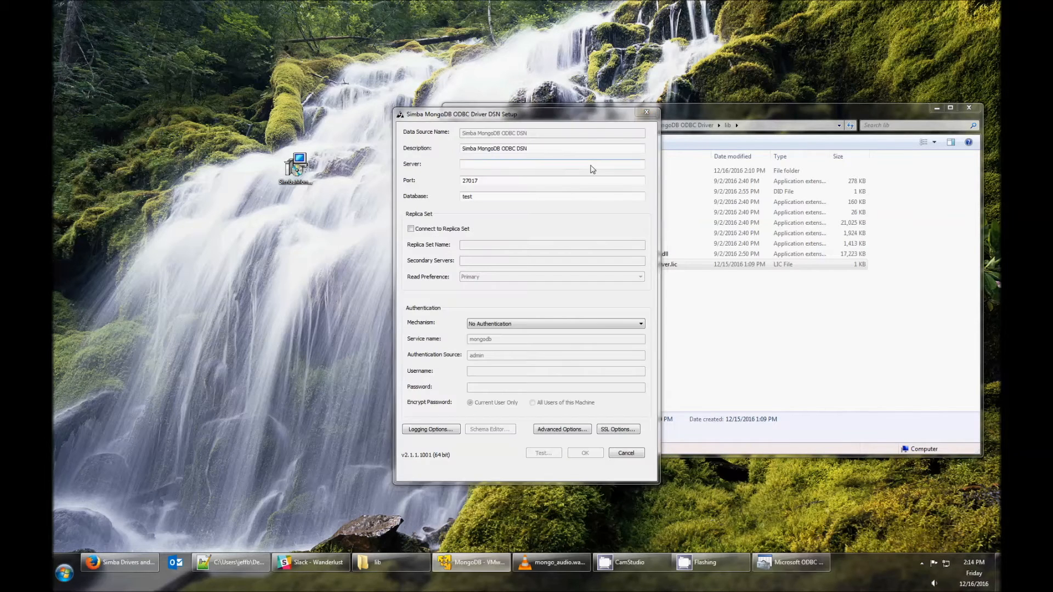
pyautogui.write('192.')
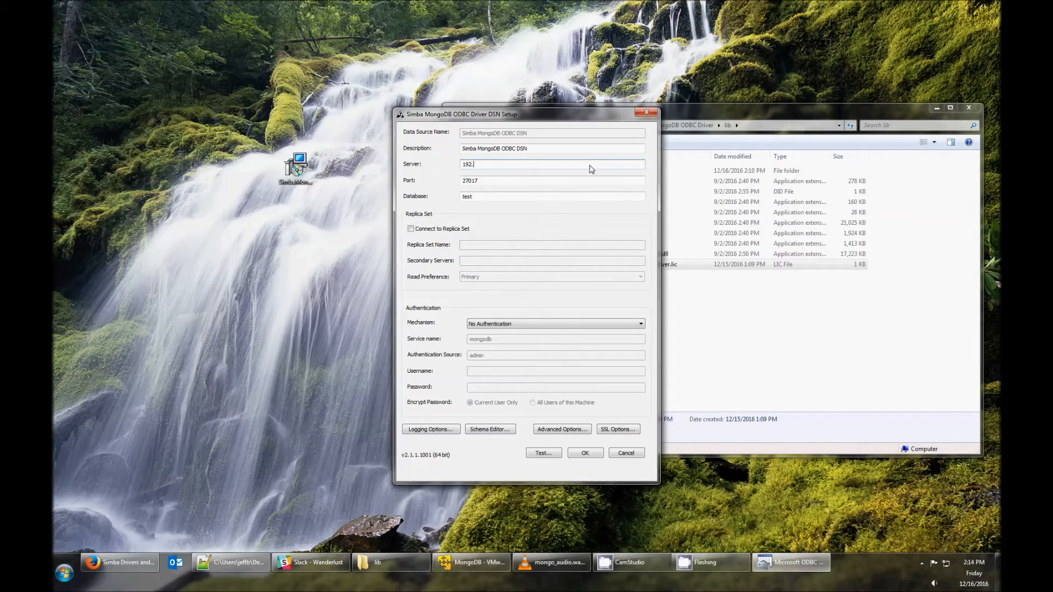
pyautogui.write('168.204.57')
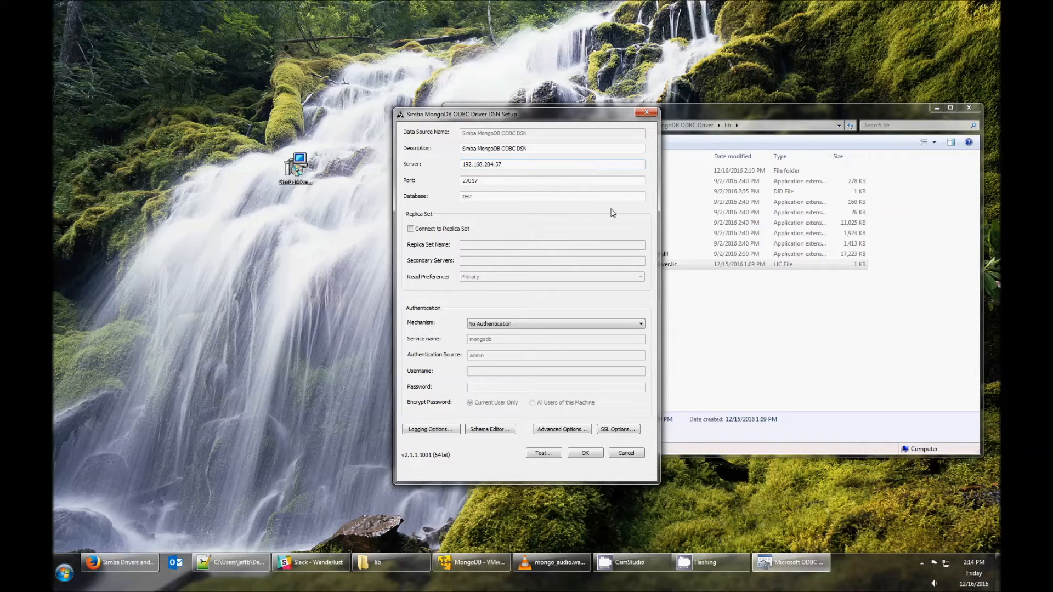
pyautogui.moveTo(657, 328)
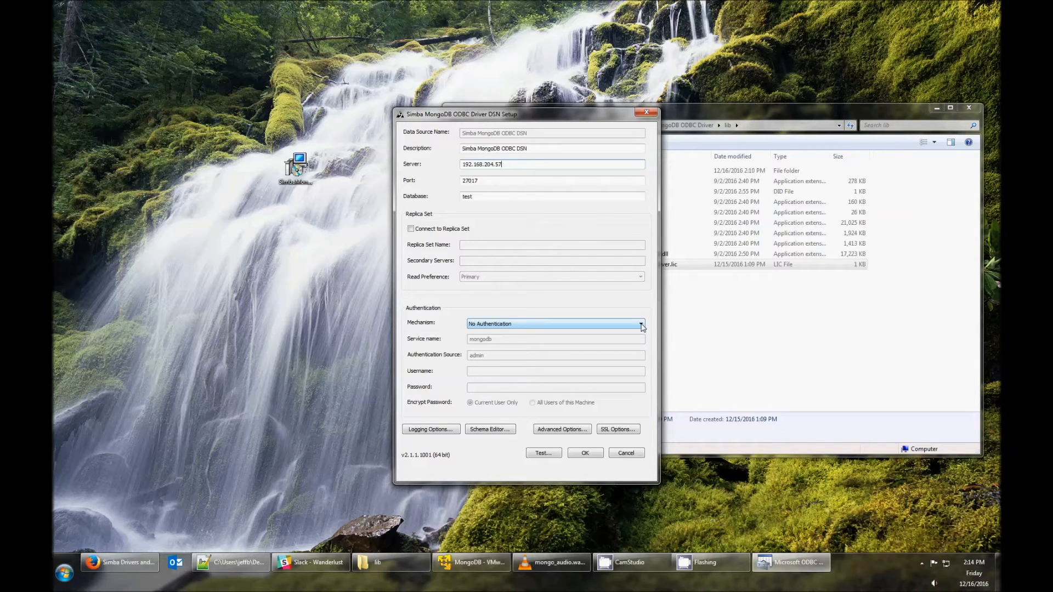
# Set the authentication Mechanism to No Authentication after trying Kerberos and LDAP
pyautogui.click(639, 323)
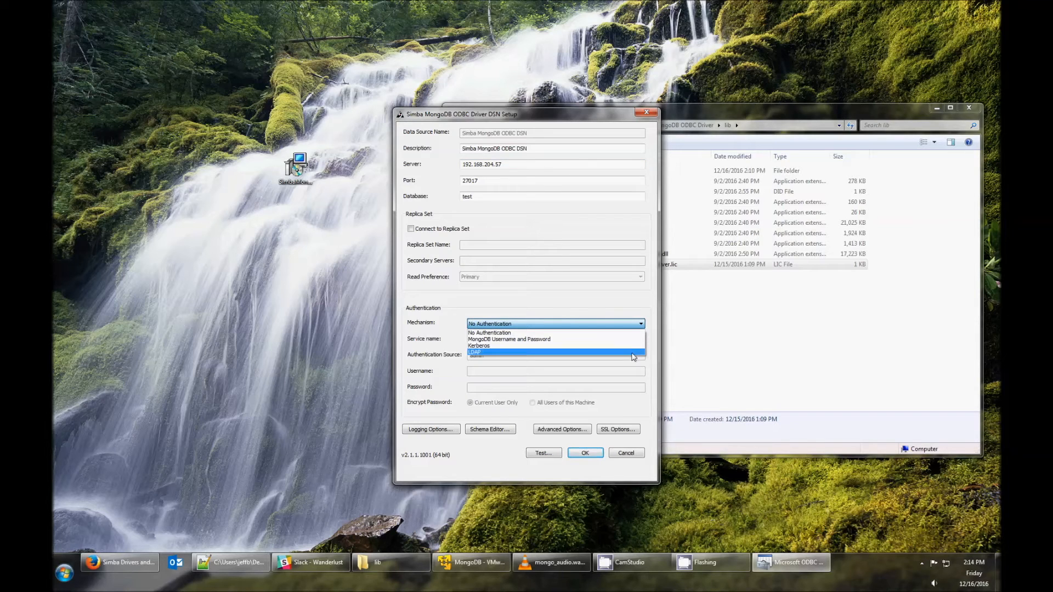
pyautogui.click(479, 345)
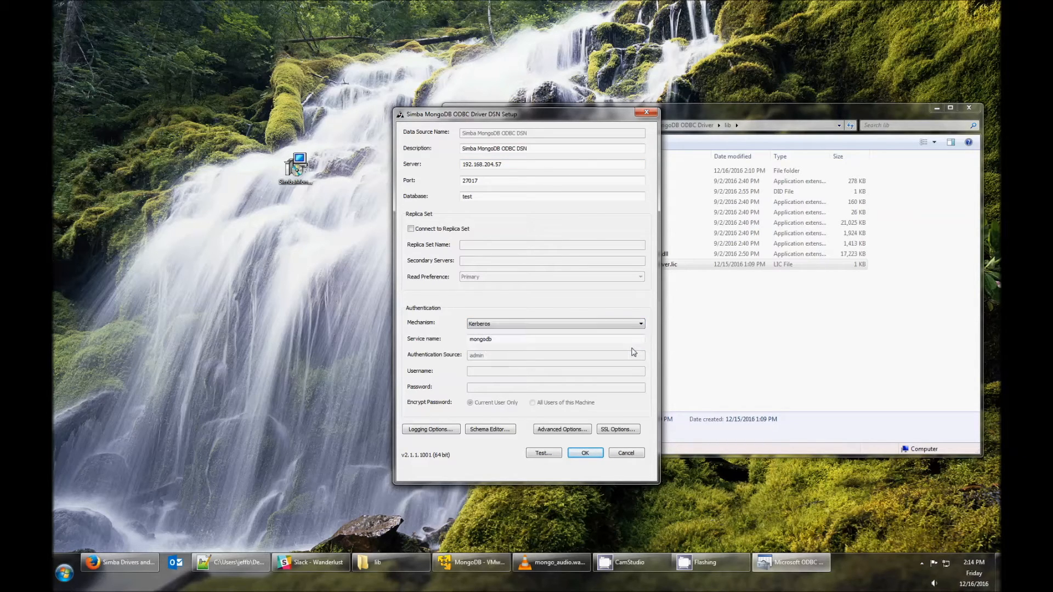
pyautogui.click(639, 324)
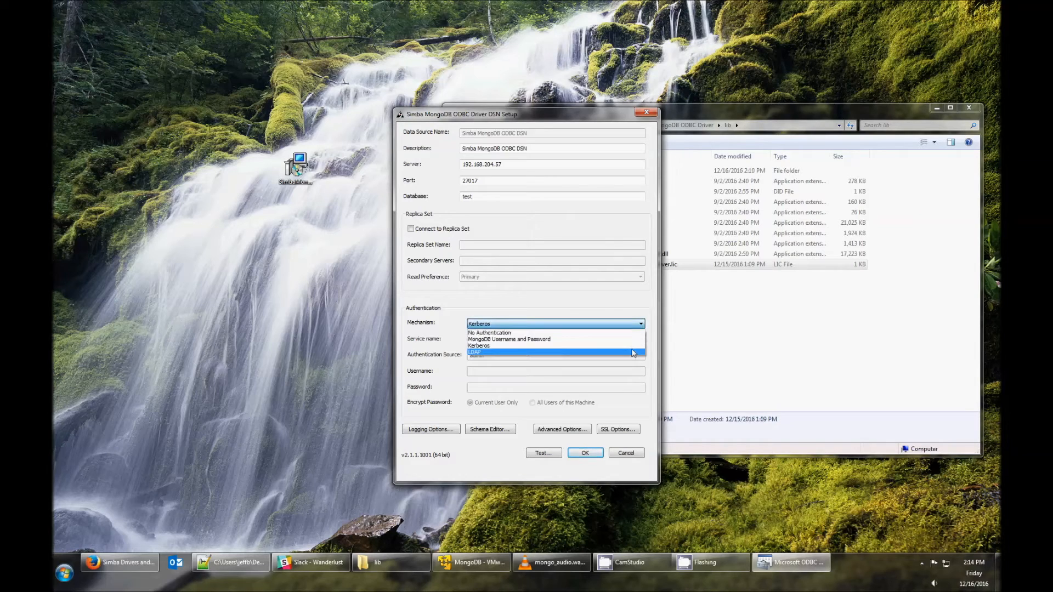
pyautogui.click(475, 352)
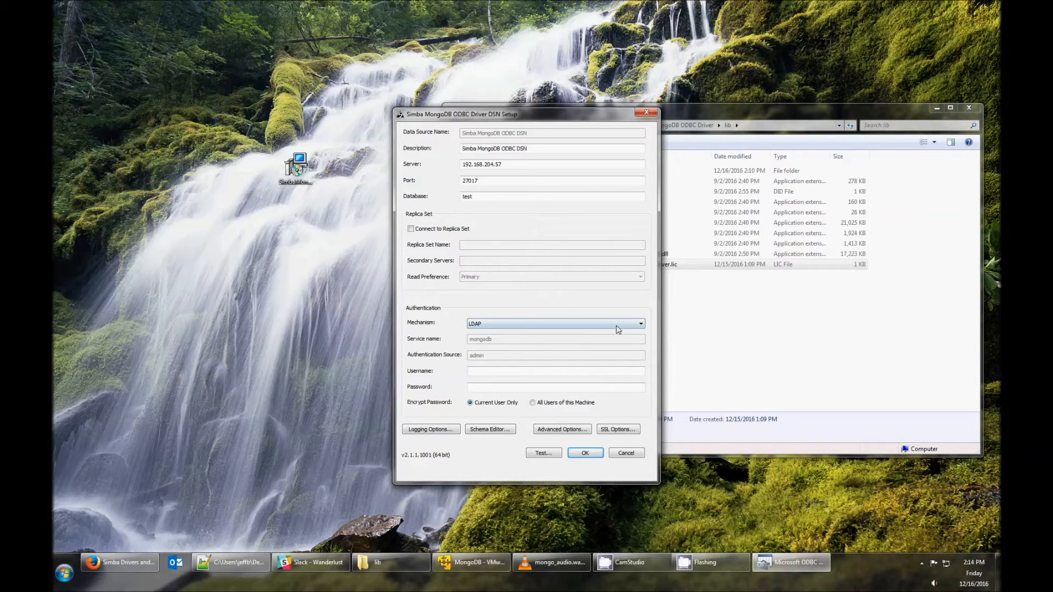
pyautogui.click(639, 324)
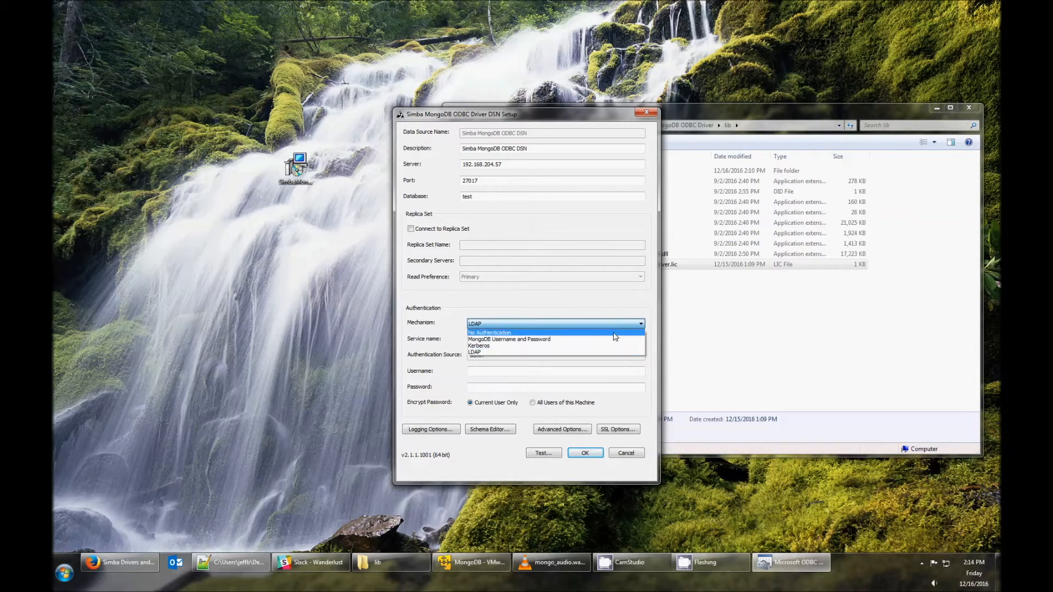
pyautogui.click(489, 333)
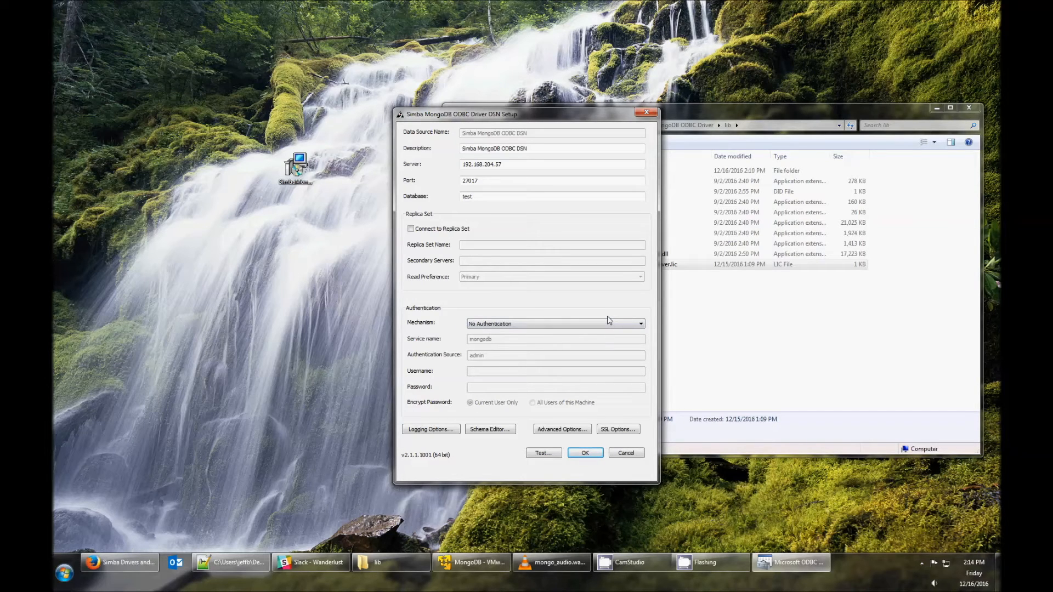
pyautogui.moveTo(610, 285)
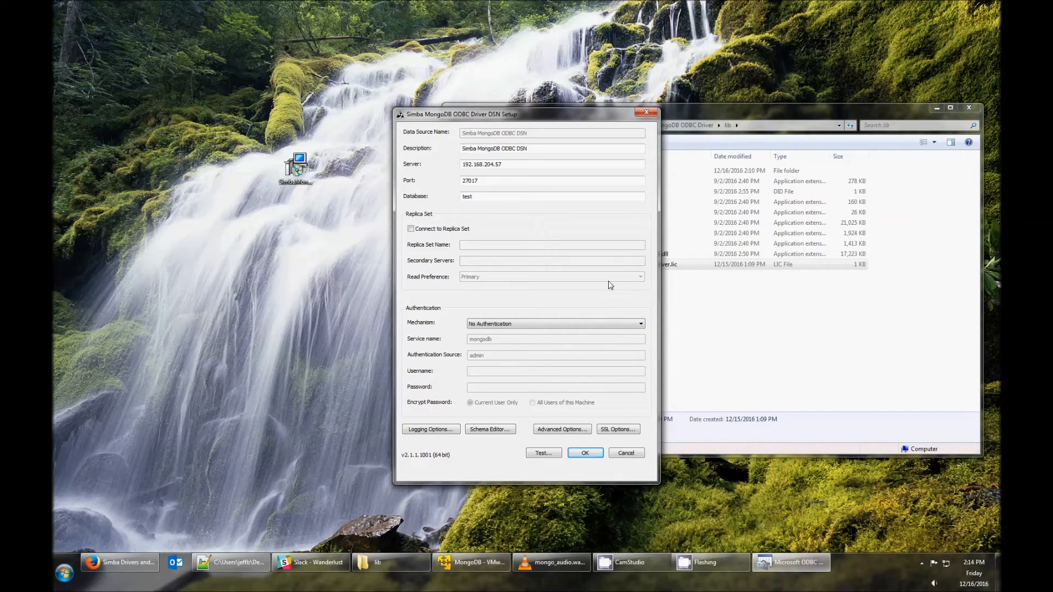
pyautogui.moveTo(621, 364)
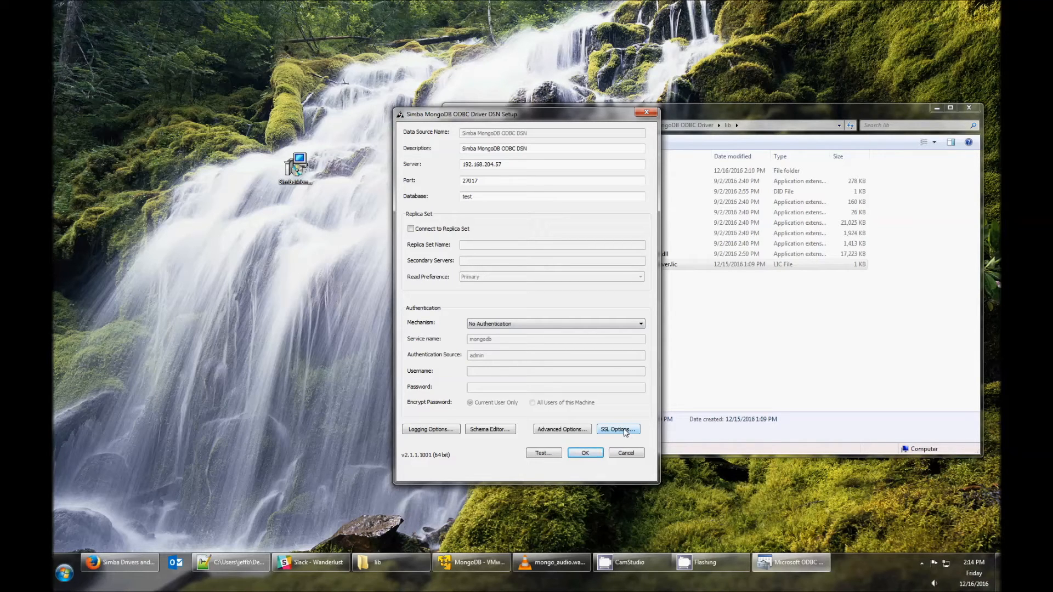
pyautogui.click(616, 429)
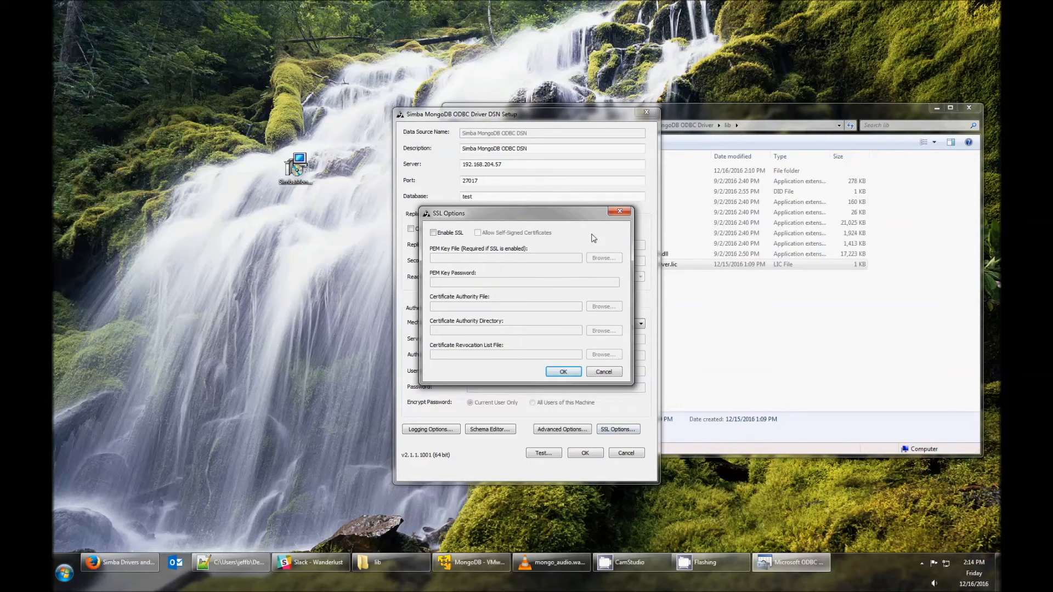
pyautogui.moveTo(603, 371)
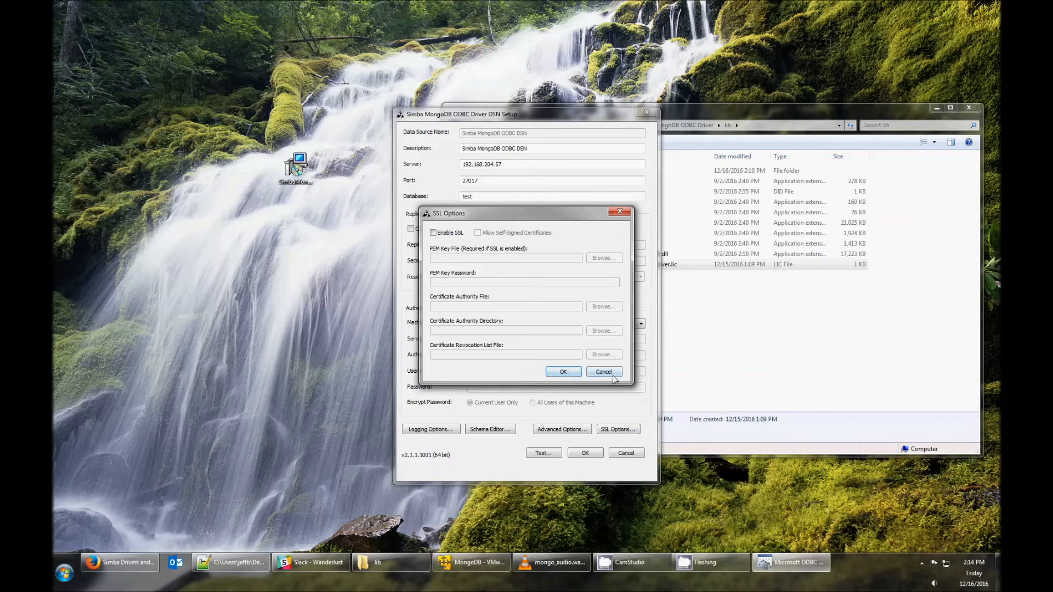
pyautogui.click(602, 372)
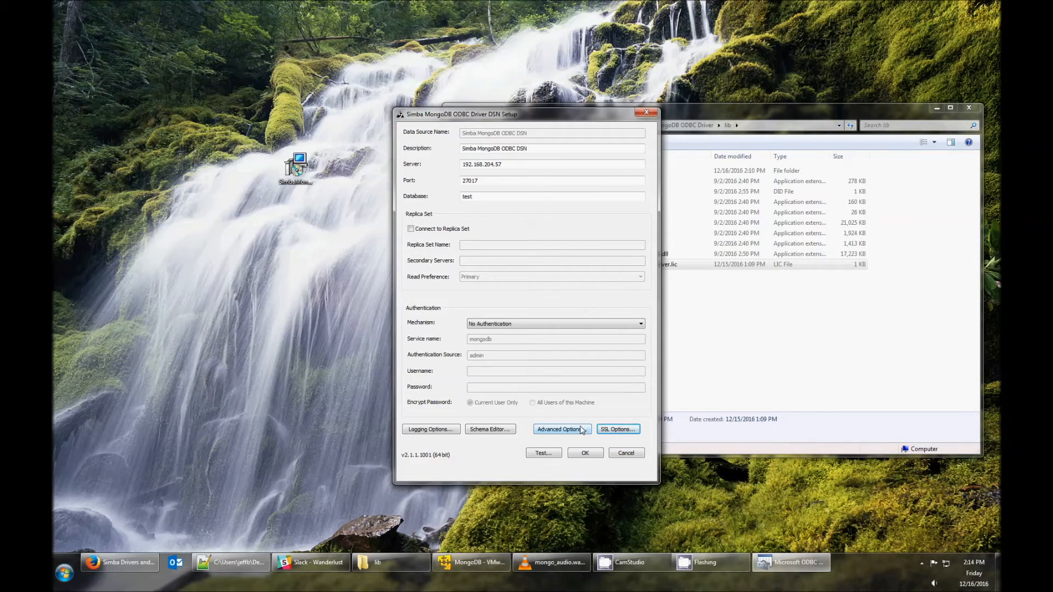
pyautogui.click(560, 429)
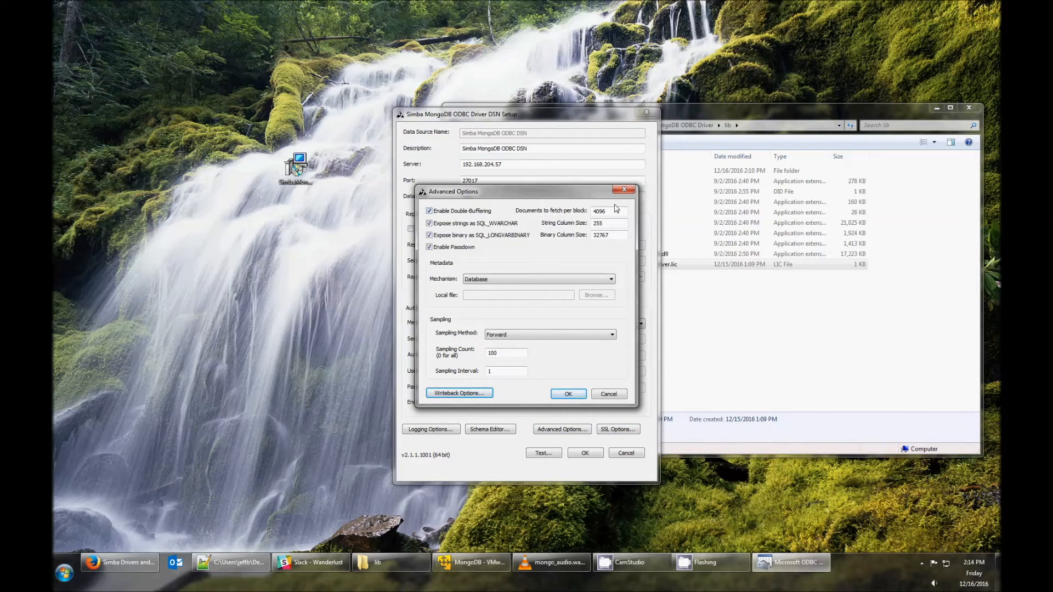
pyautogui.moveTo(608, 244)
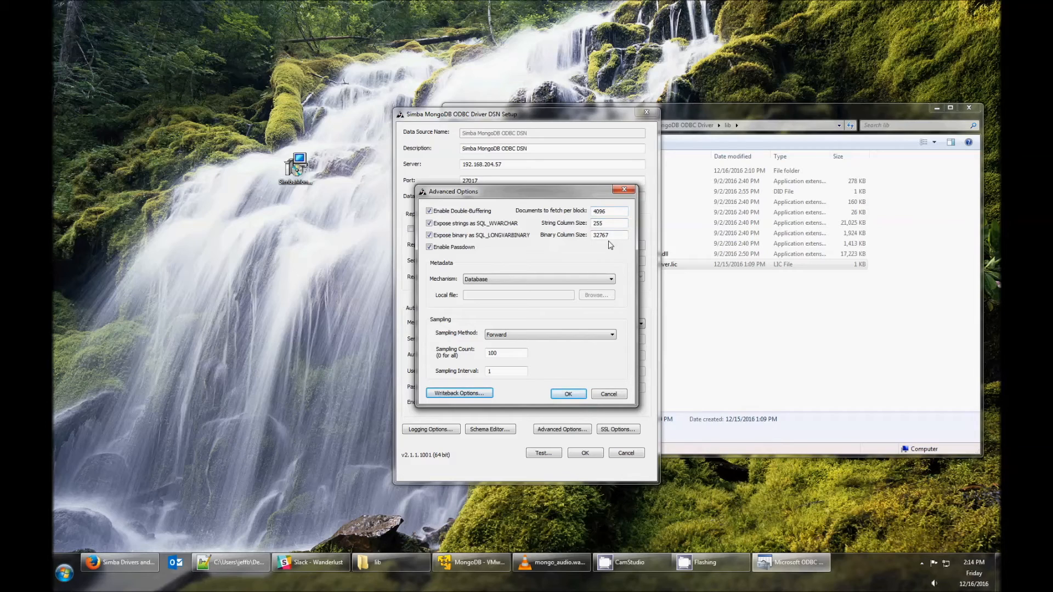
pyautogui.moveTo(456, 282)
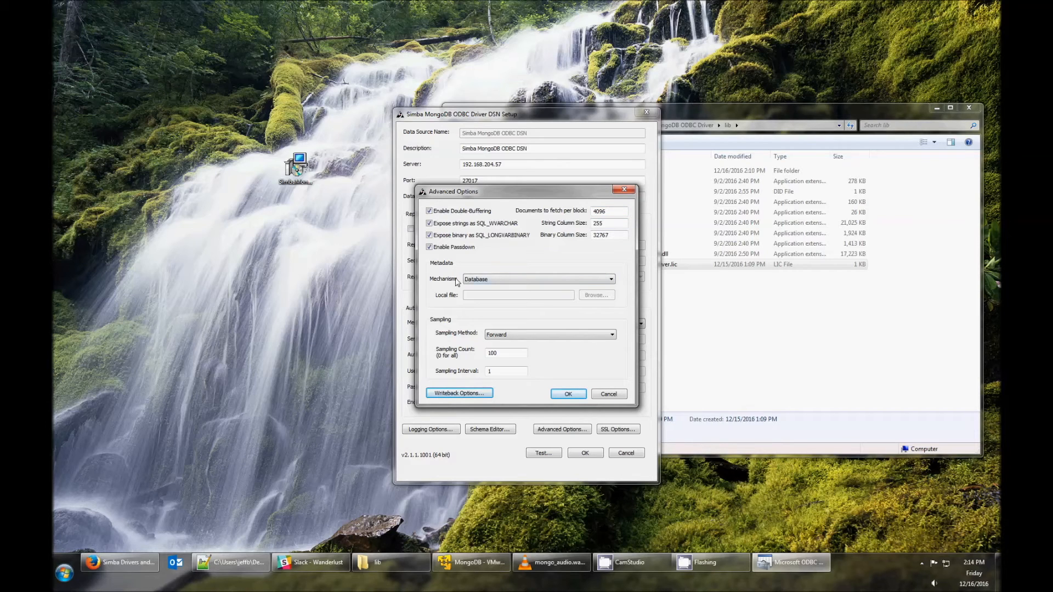
pyautogui.moveTo(501, 327)
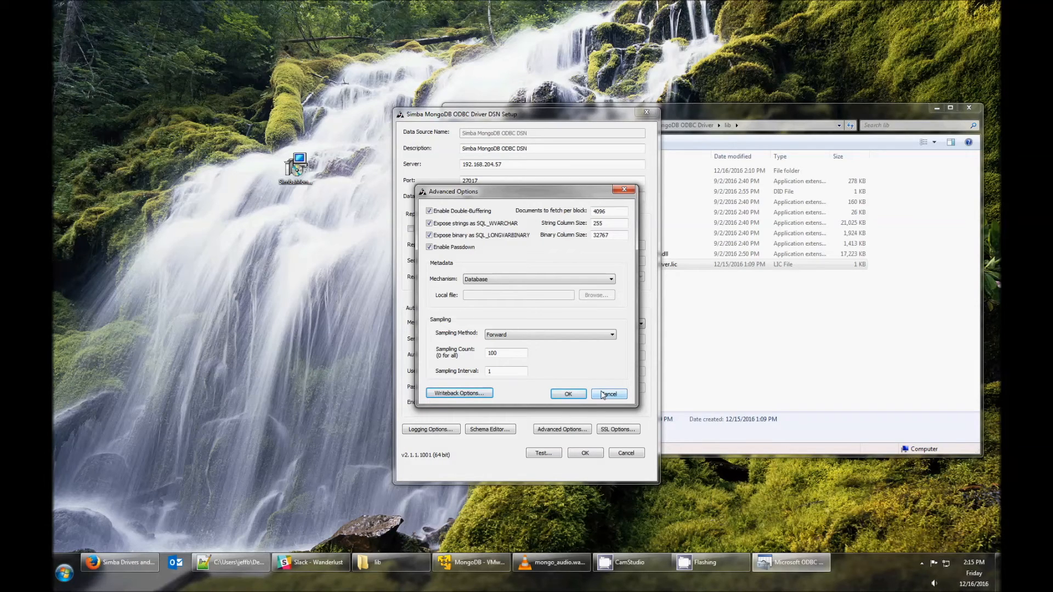
pyautogui.click(609, 394)
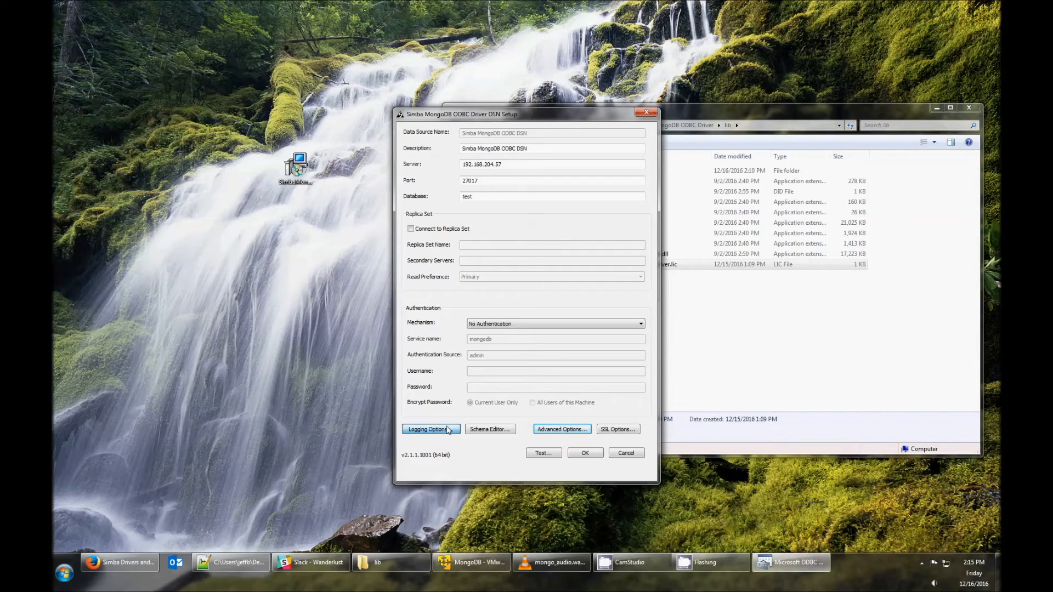
# Leave Logging Options at LOG_OFF, then test the connection so it reports SUCCESS
pyautogui.click(428, 429)
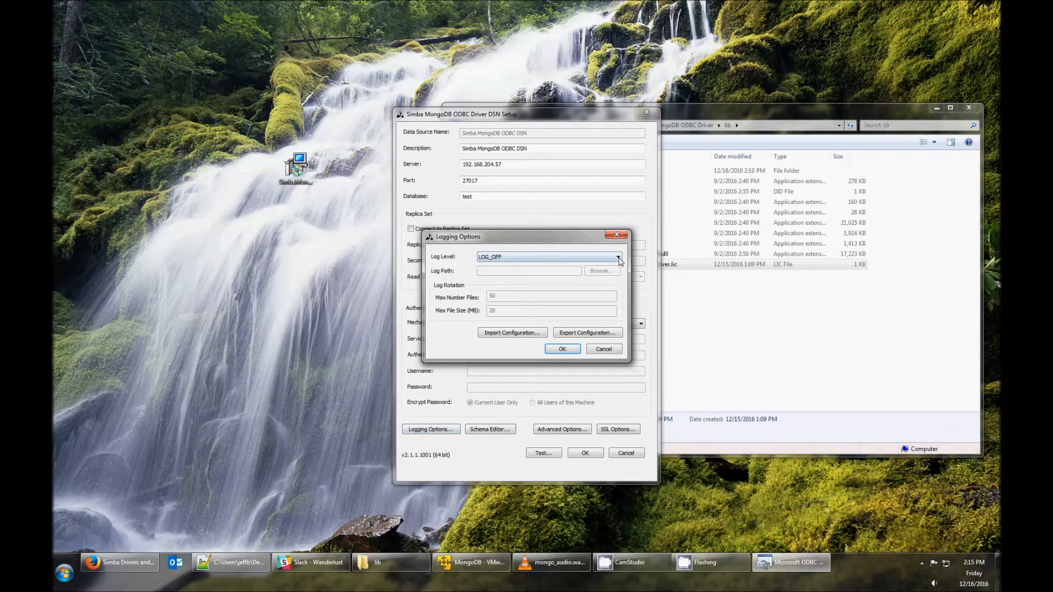
pyautogui.click(615, 256)
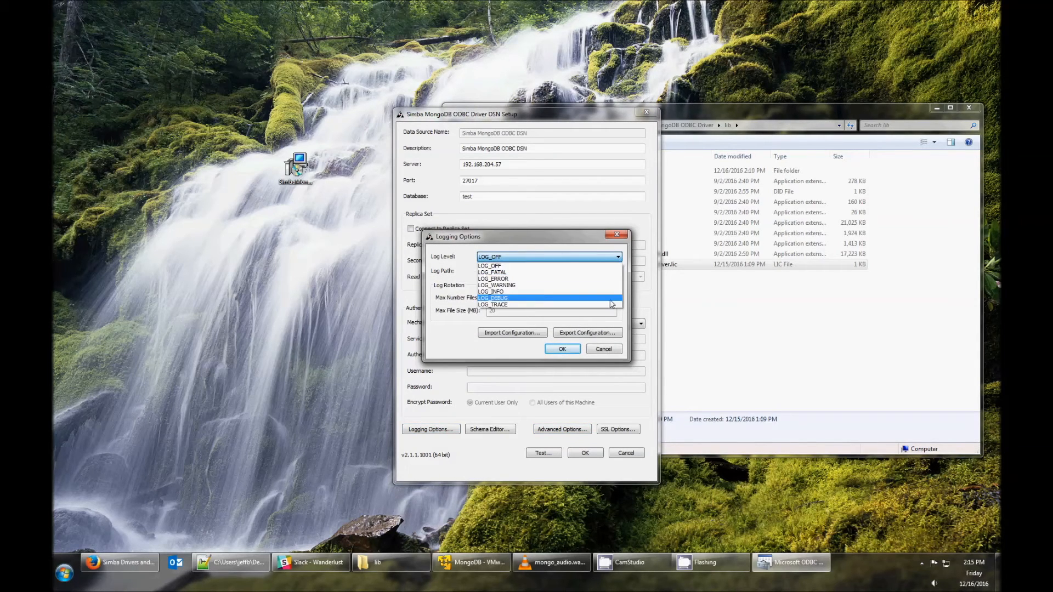
pyautogui.click(488, 266)
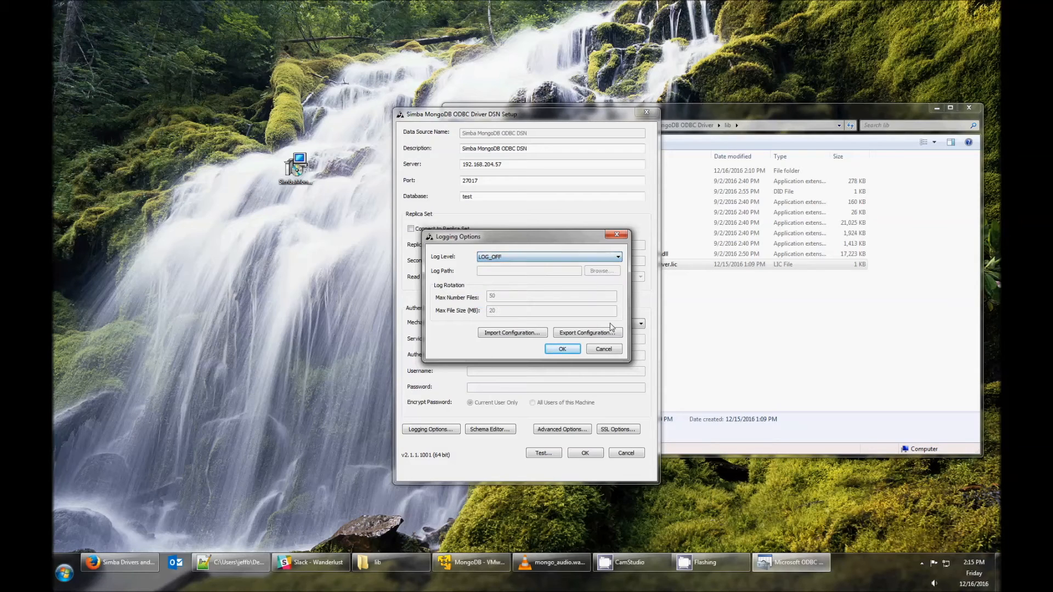
pyautogui.click(562, 349)
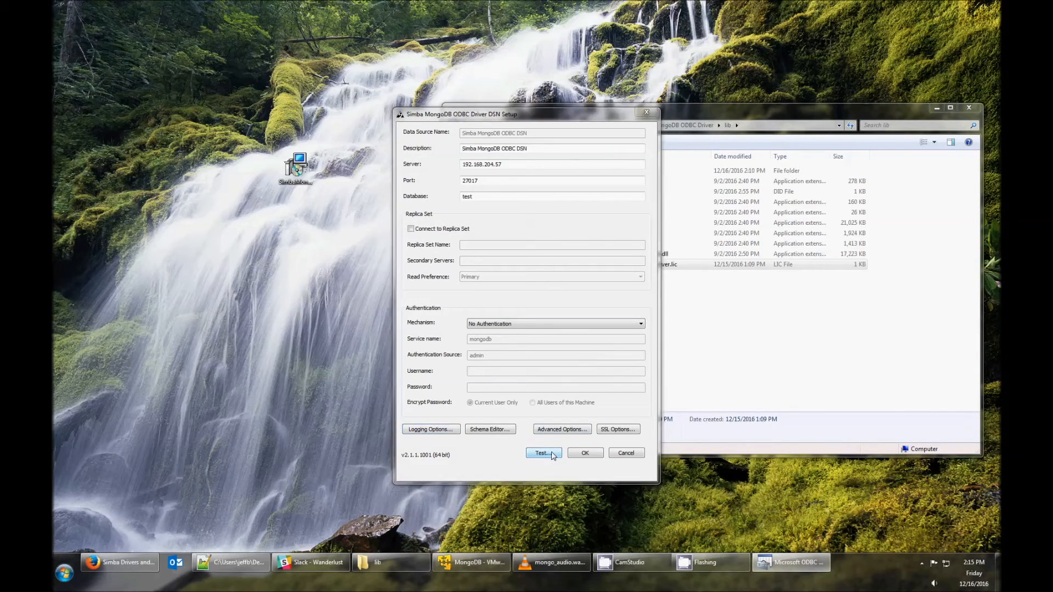
pyautogui.click(542, 453)
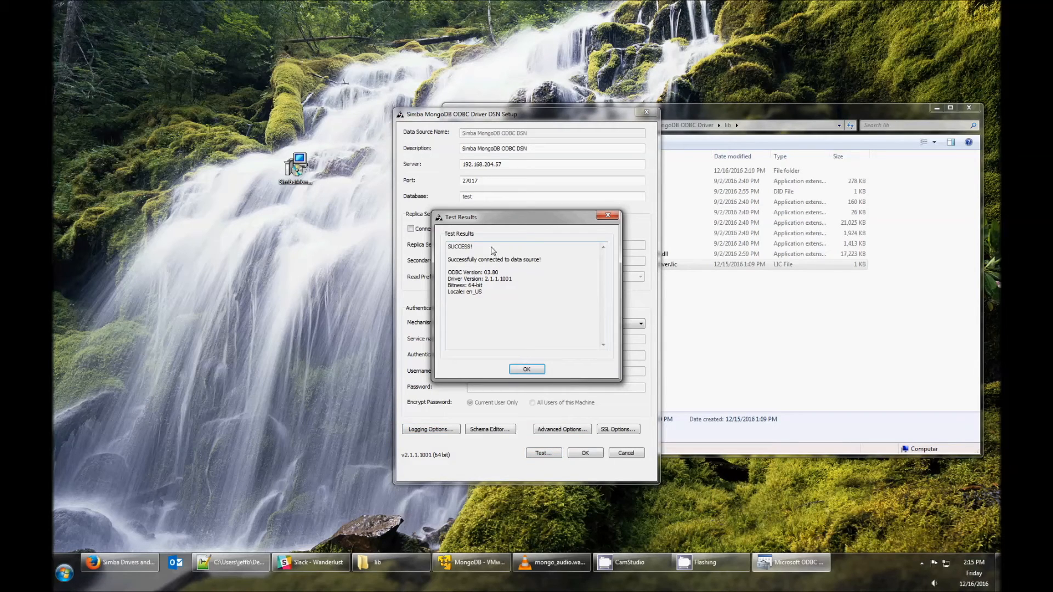